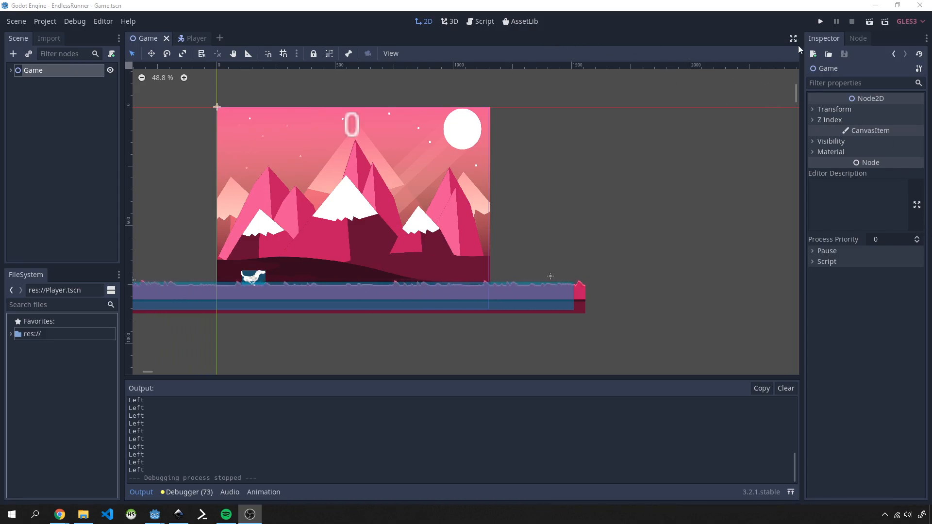
Run the EndlessRunner game, restart a round after losing, then close the game window
{"action": "left_click", "coordinate": [820, 21]}
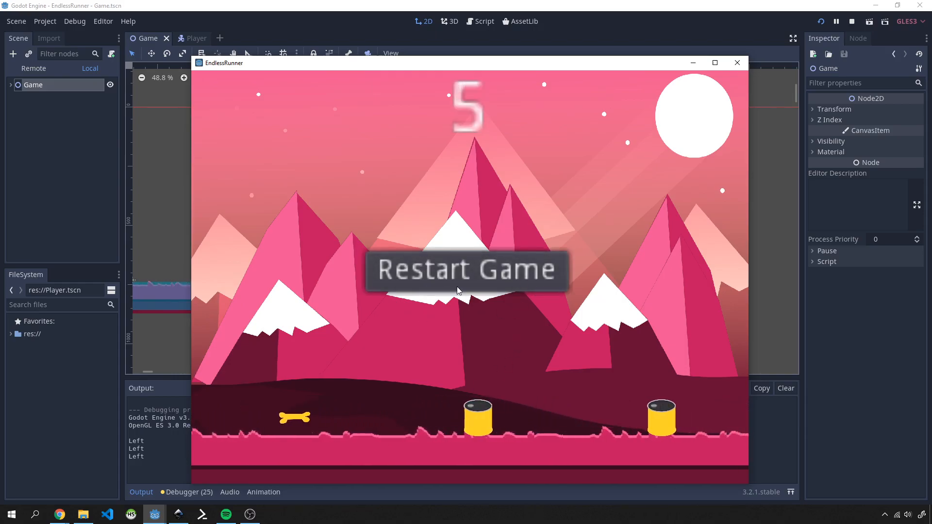
{"action": "left_click", "coordinate": [467, 268]}
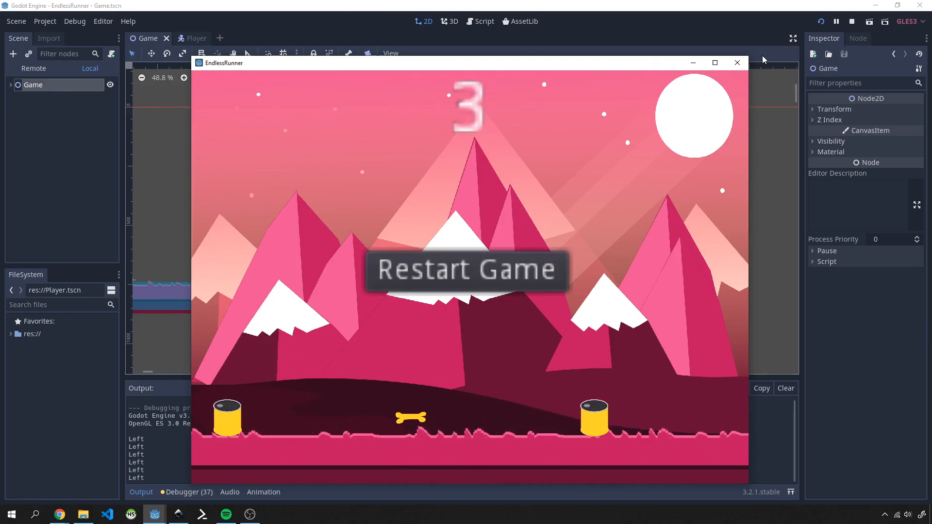
{"action": "left_click", "coordinate": [737, 63]}
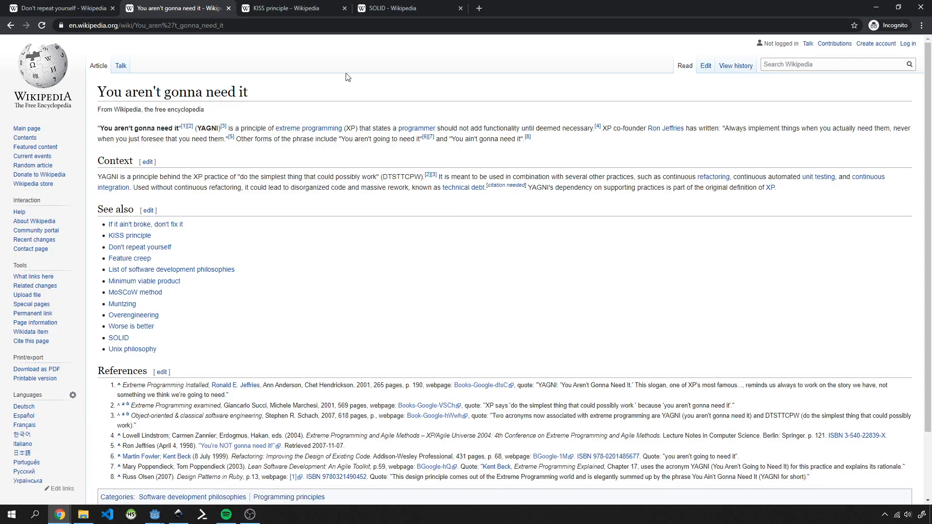
Show the Don't repeat yourself article and highlight the abbreviation DRY in its intro
{"action": "left_click", "coordinate": [59, 8]}
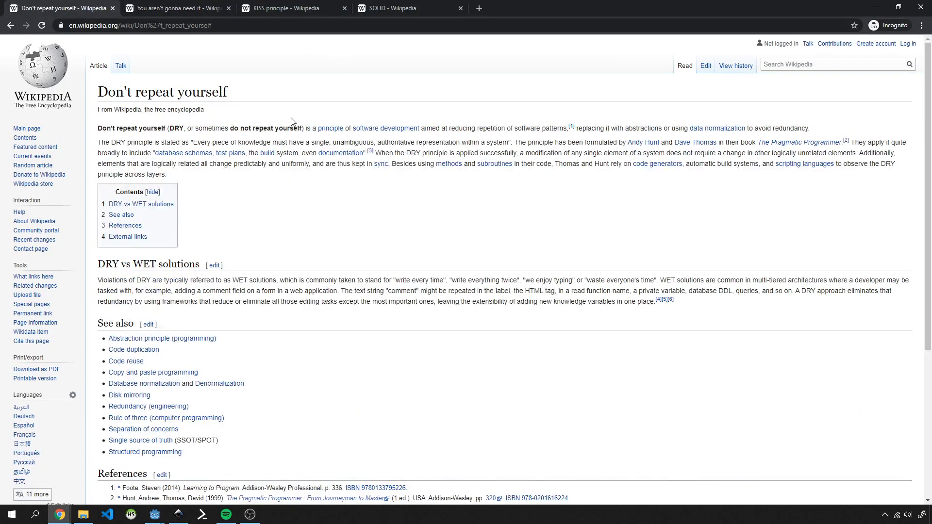
{"action": "double_click", "coordinate": [176, 128]}
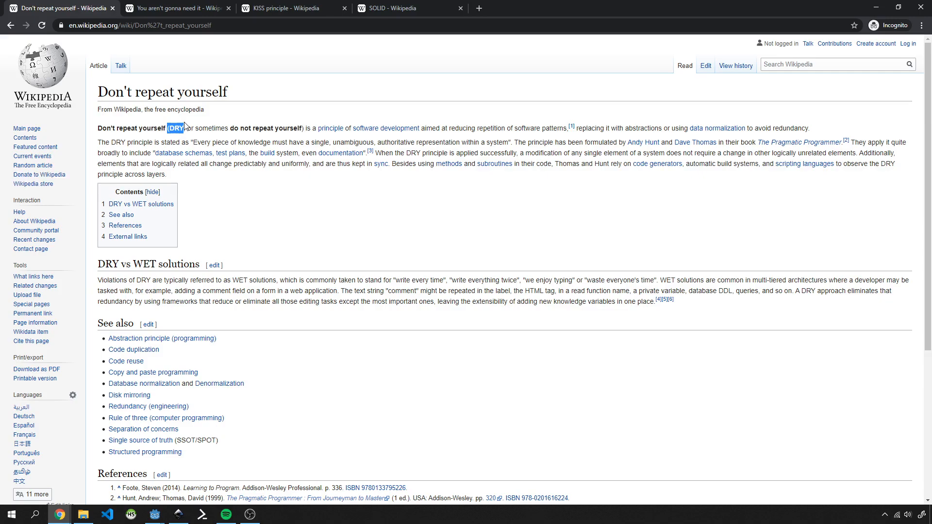
{"action": "mouse_move", "coordinate": [280, 205]}
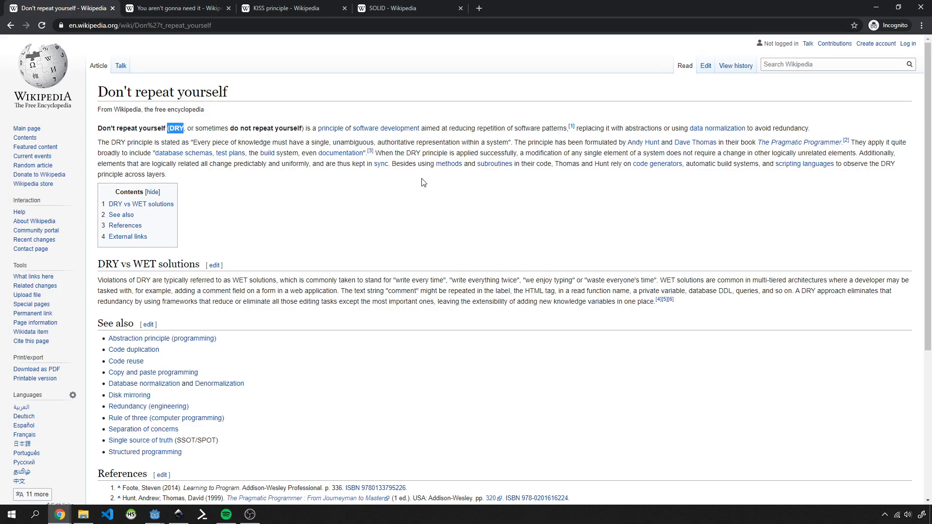
{"action": "mouse_move", "coordinate": [294, 154]}
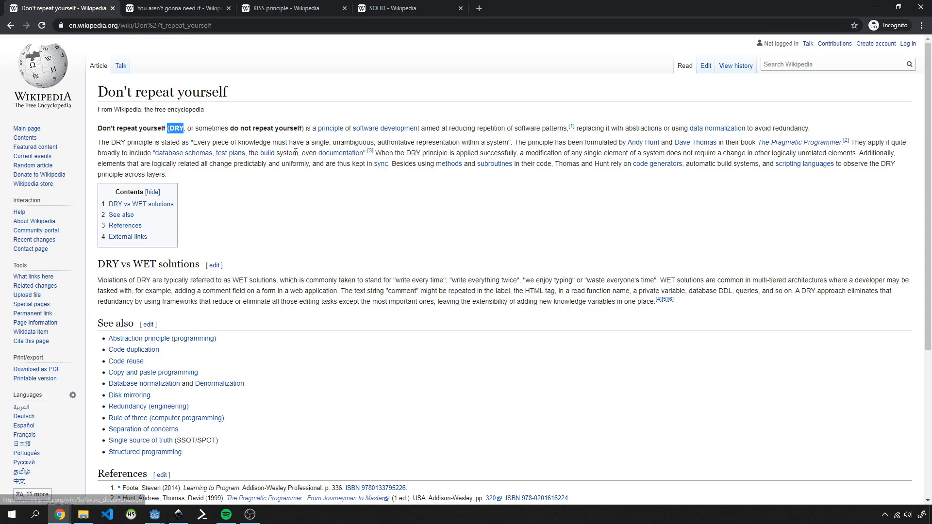
{"action": "mouse_move", "coordinate": [300, 238]}
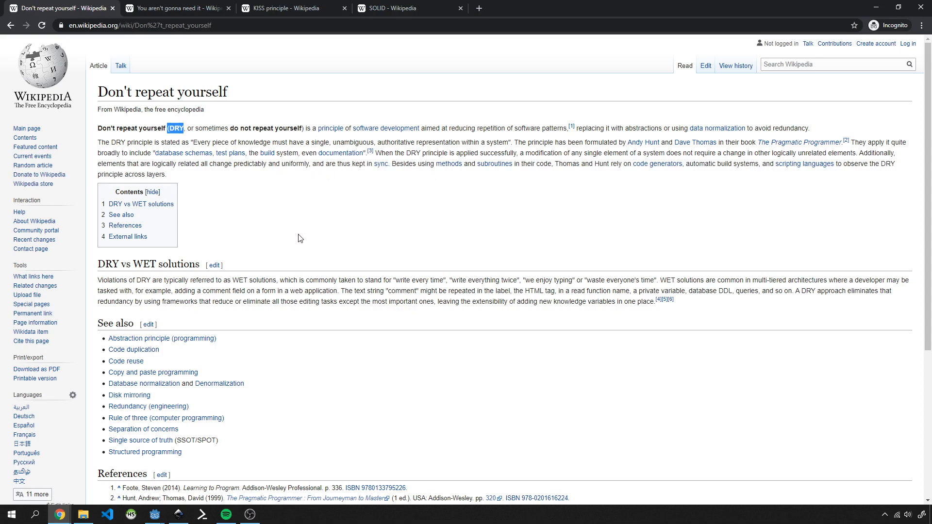
{"action": "mouse_move", "coordinate": [359, 114]}
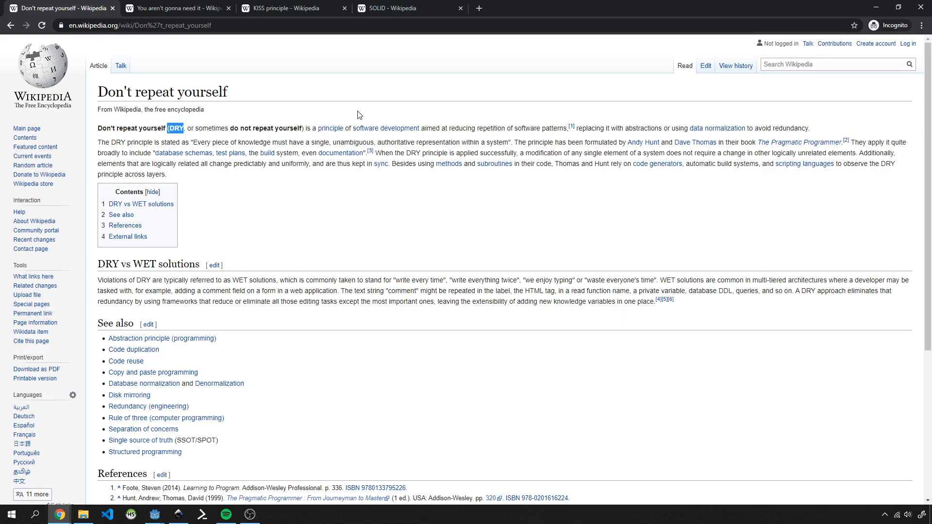
{"action": "mouse_move", "coordinate": [444, 154]}
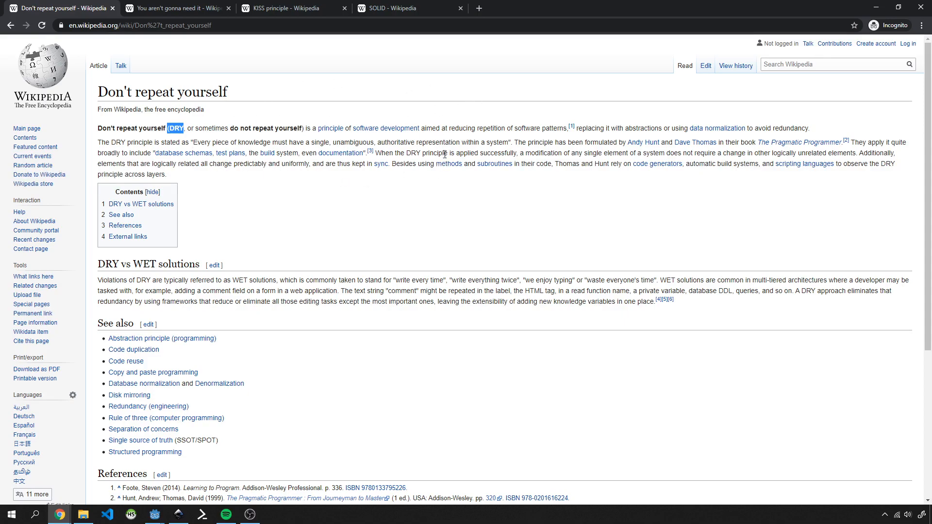
{"action": "mouse_move", "coordinate": [230, 153]}
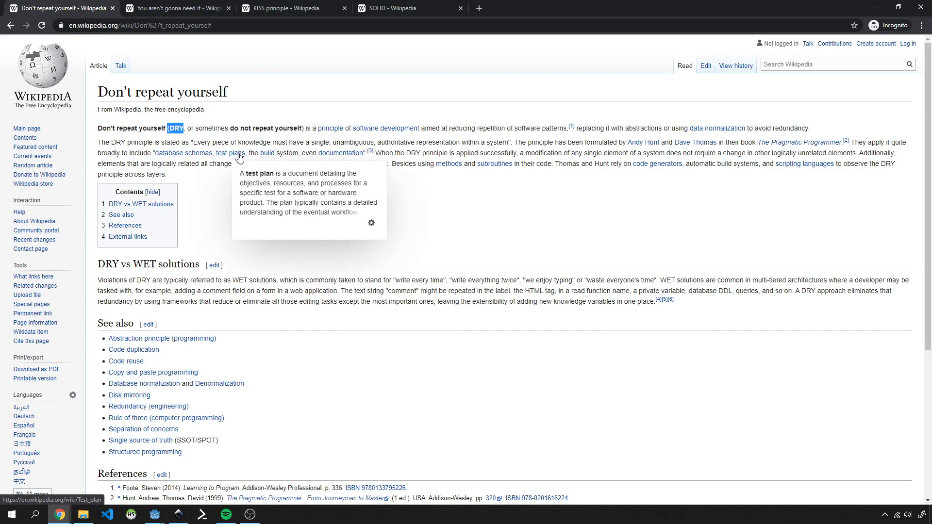
{"action": "mouse_move", "coordinate": [491, 137]}
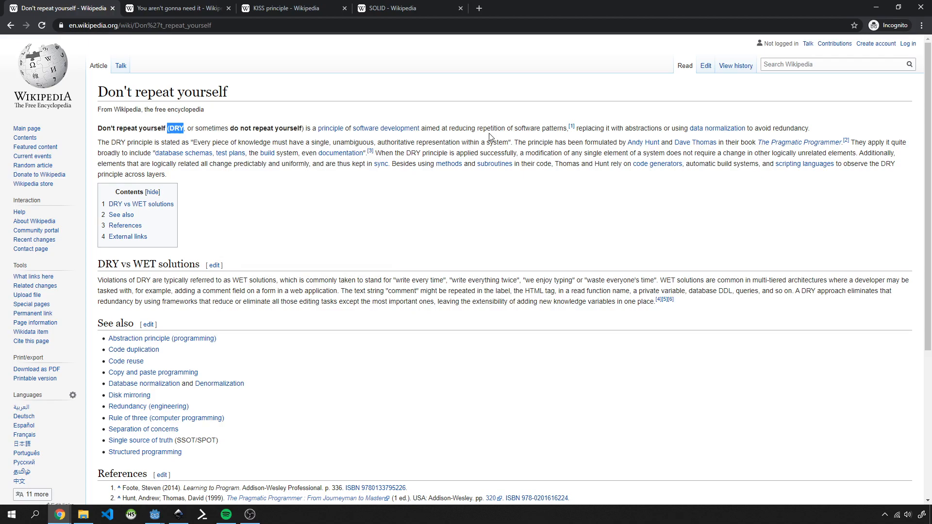
{"action": "mouse_move", "coordinate": [132, 82]}
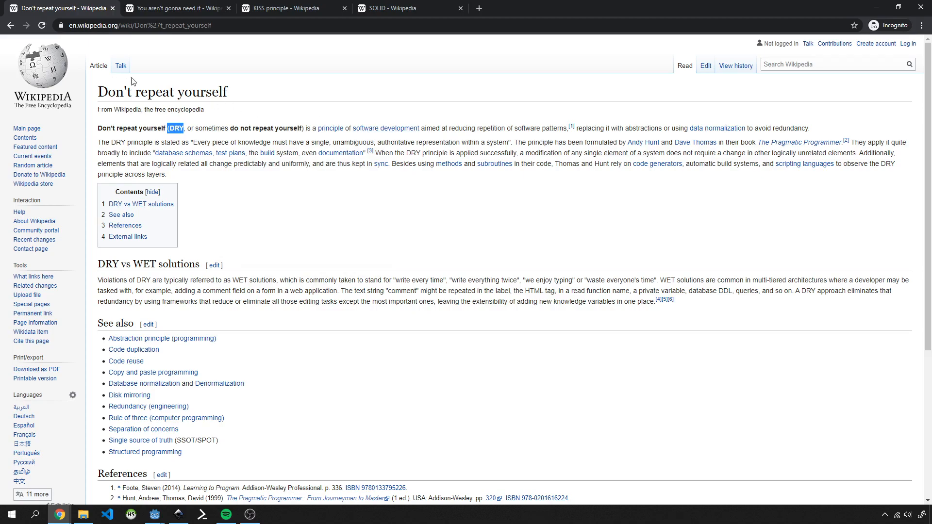
{"action": "mouse_move", "coordinate": [286, 125]}
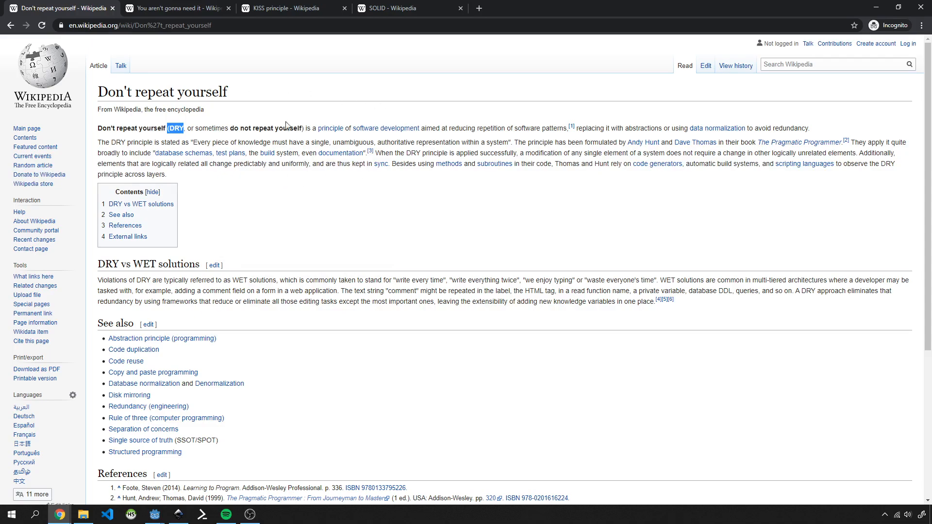
Return to the You aren't gonna need it article to read its Context and See also sections
{"action": "left_click", "coordinate": [172, 7]}
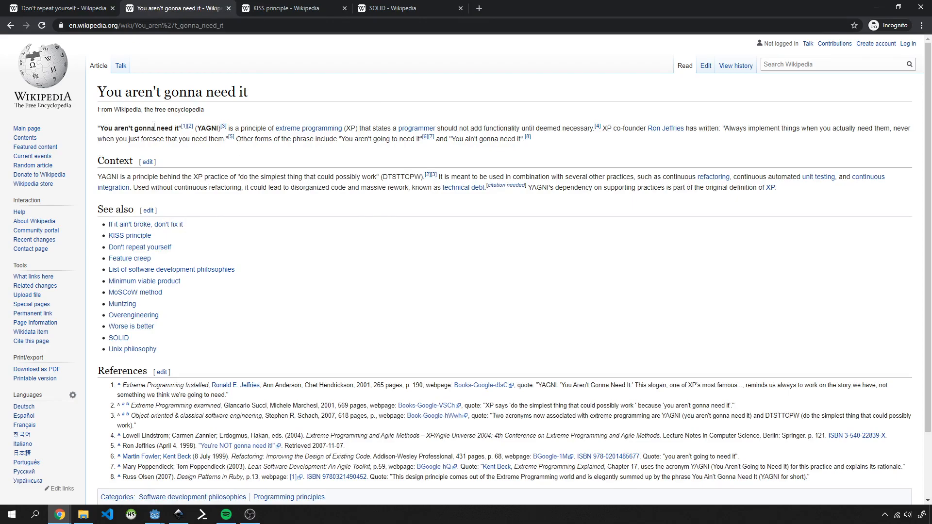
{"action": "mouse_move", "coordinate": [193, 134]}
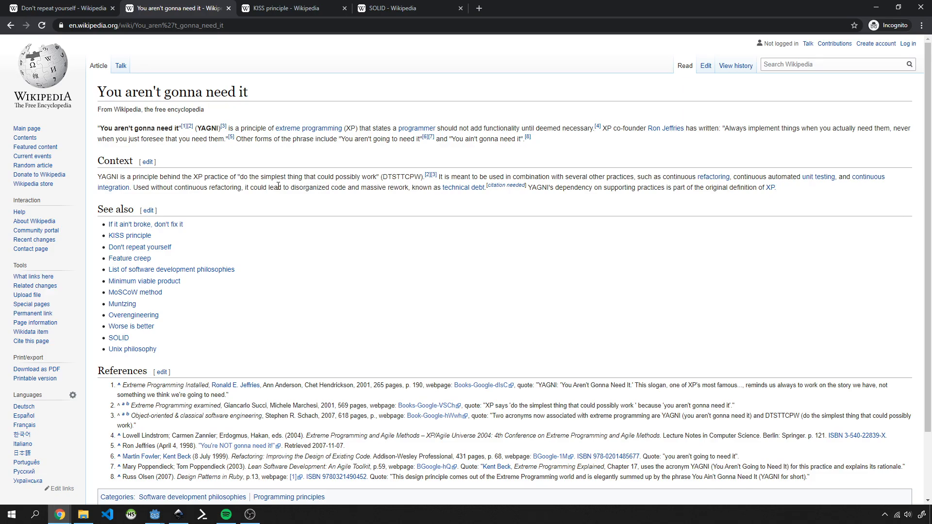
{"action": "mouse_move", "coordinate": [255, 174]}
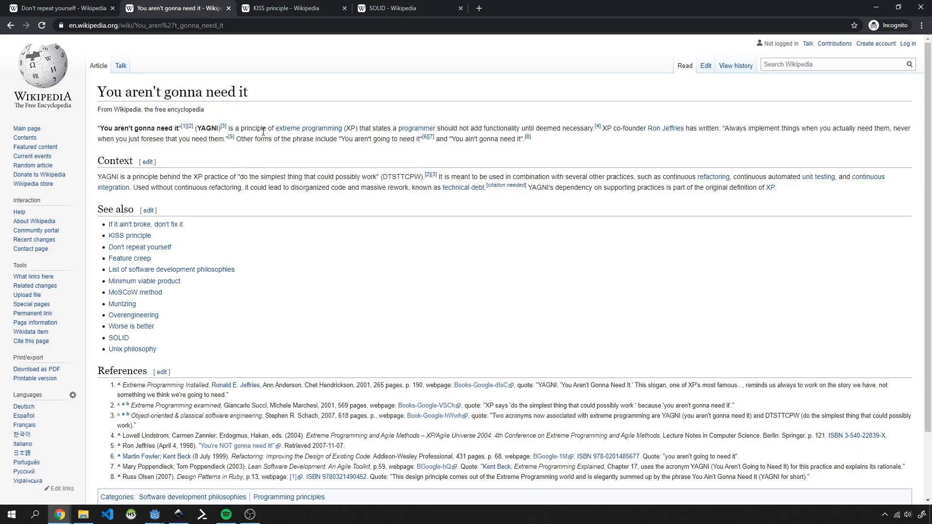
{"action": "mouse_move", "coordinate": [214, 169]}
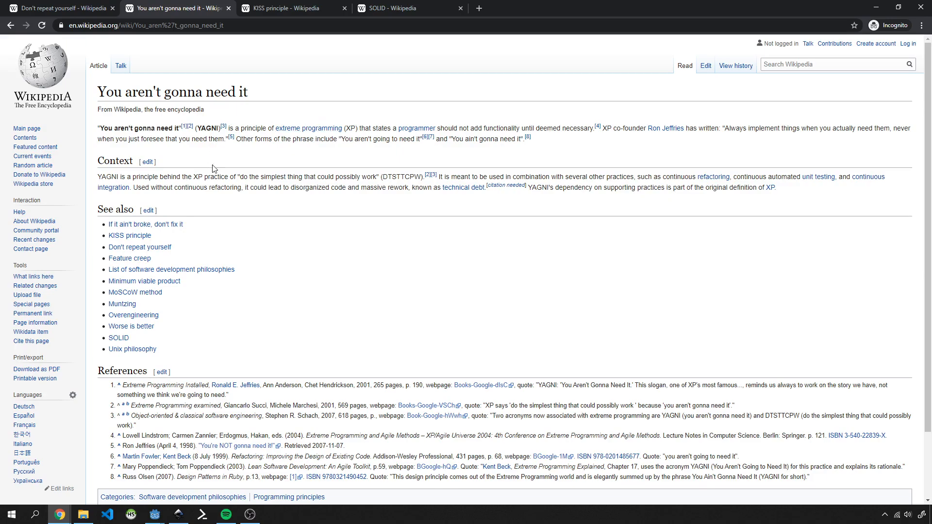
{"action": "mouse_move", "coordinate": [221, 132]}
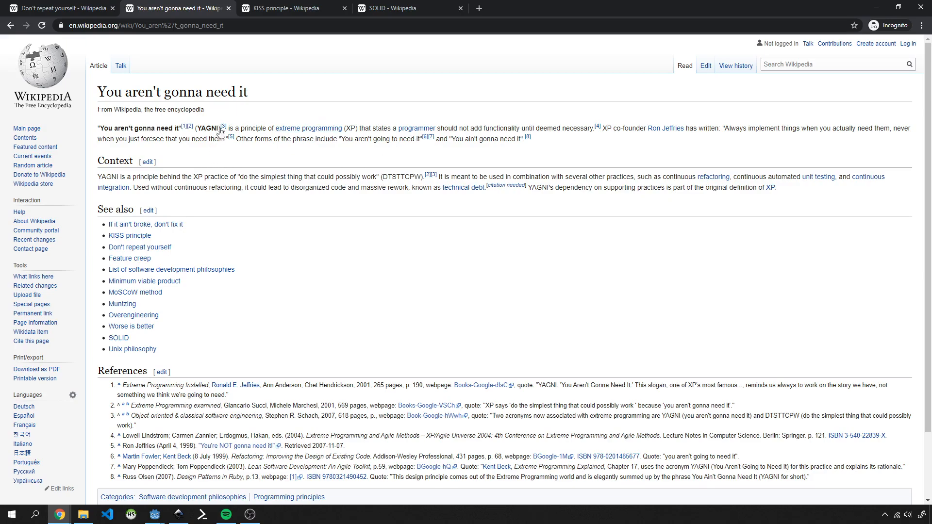
{"action": "mouse_move", "coordinate": [233, 164]}
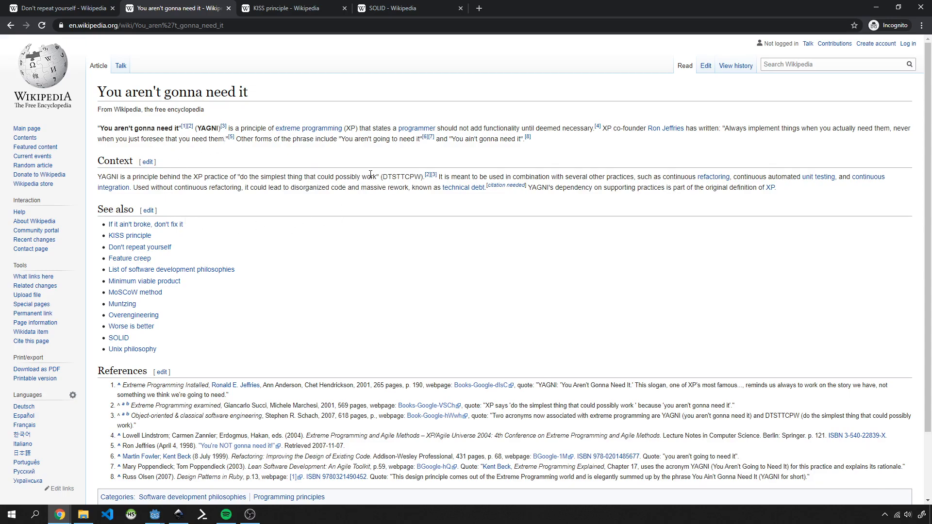
{"action": "mouse_move", "coordinate": [297, 181]}
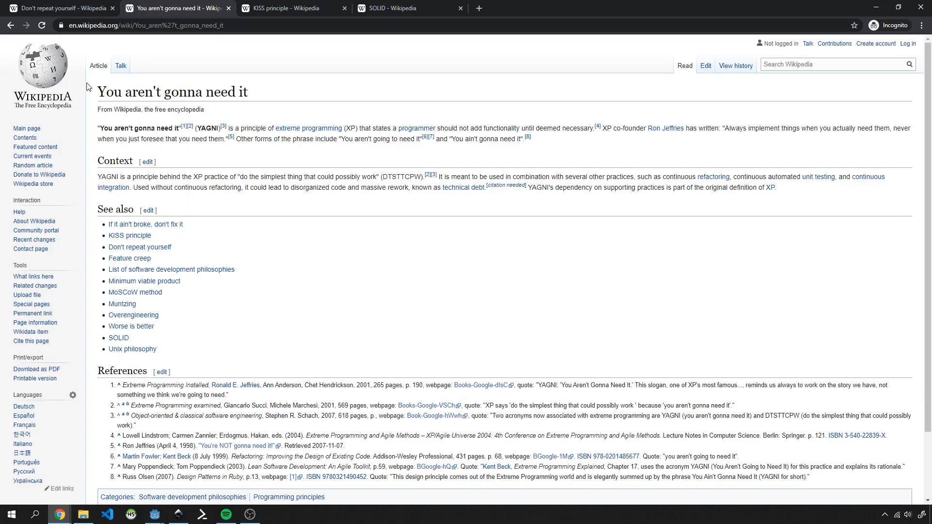
{"action": "mouse_move", "coordinate": [280, 100]}
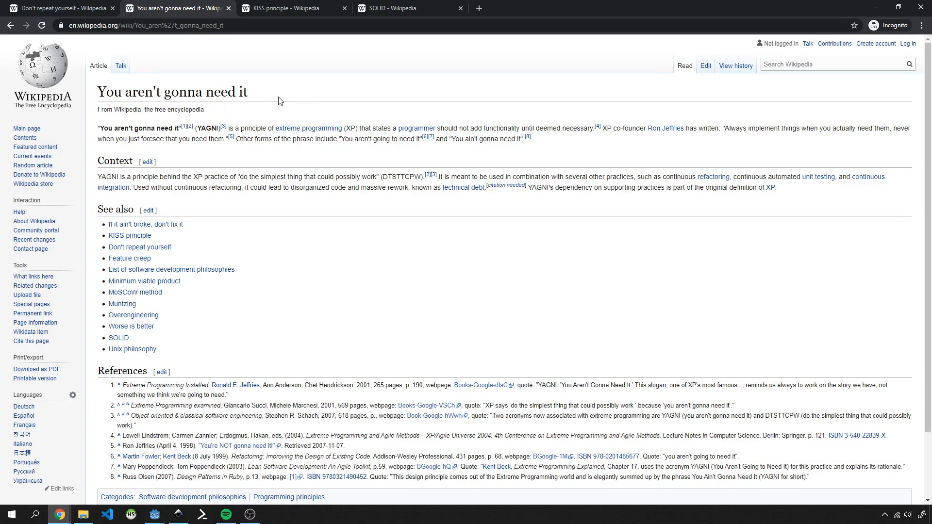
{"action": "mouse_move", "coordinate": [325, 122]}
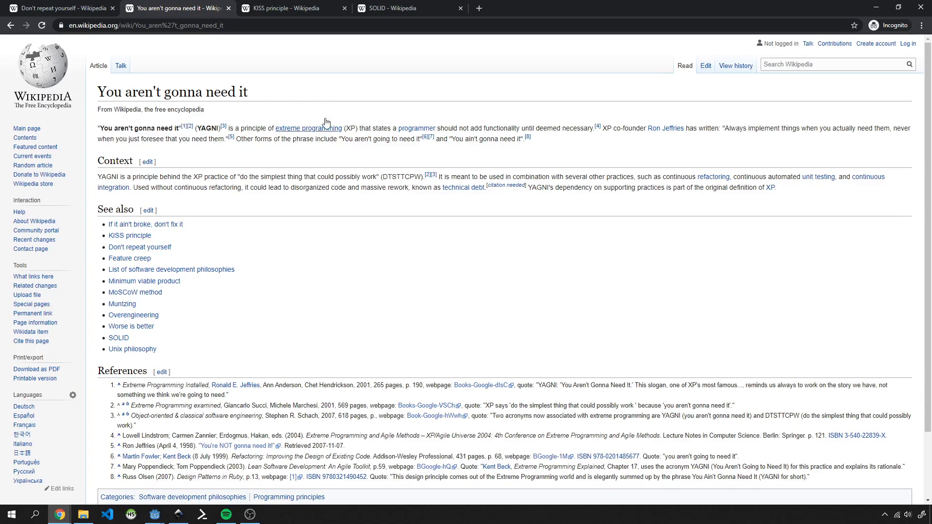
Switch to the KISS principle Wikipedia article
{"action": "left_click", "coordinate": [291, 8]}
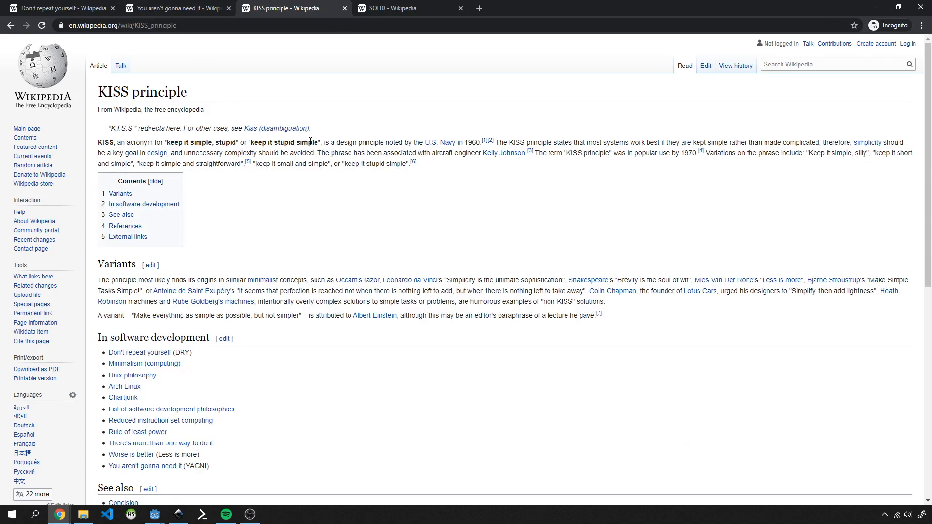
{"action": "mouse_move", "coordinate": [324, 139]}
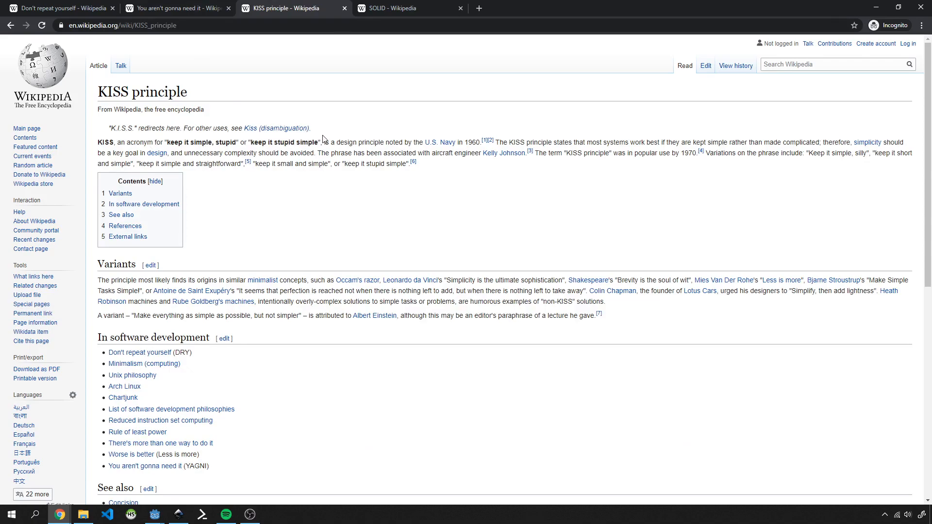
{"action": "mouse_move", "coordinate": [257, 137]}
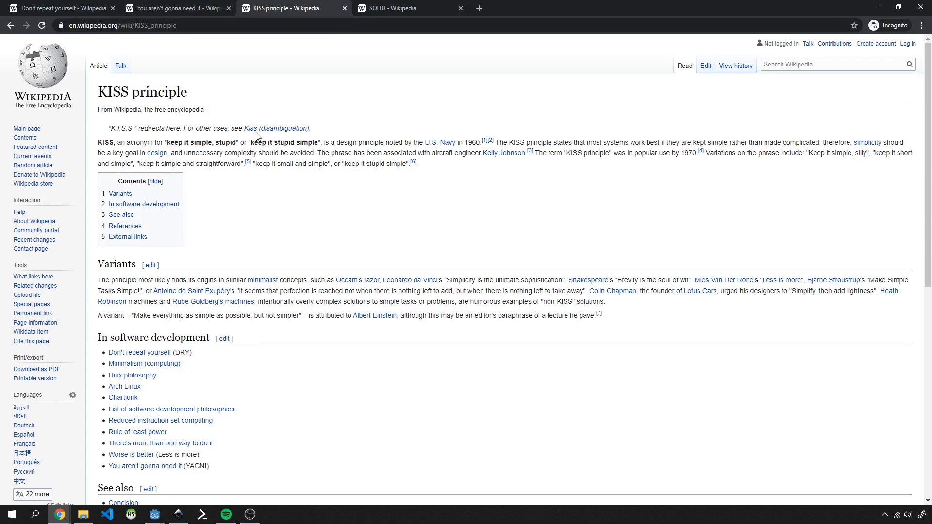
{"action": "mouse_move", "coordinate": [402, 137]}
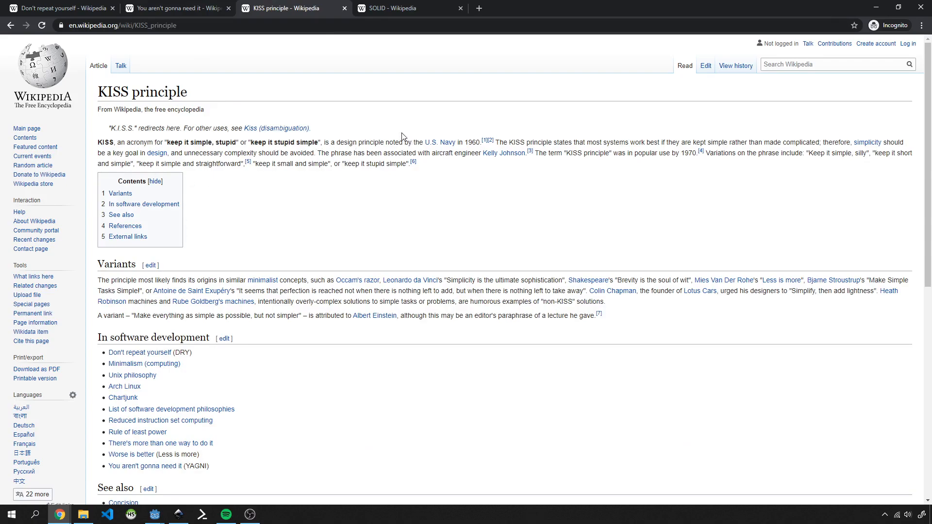
{"action": "mouse_move", "coordinate": [370, 163]}
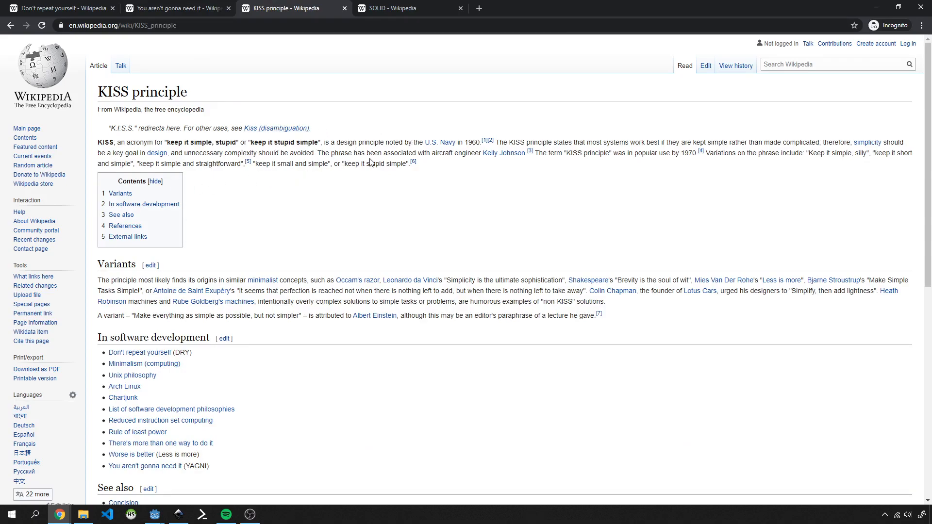
{"action": "mouse_move", "coordinate": [382, 9]}
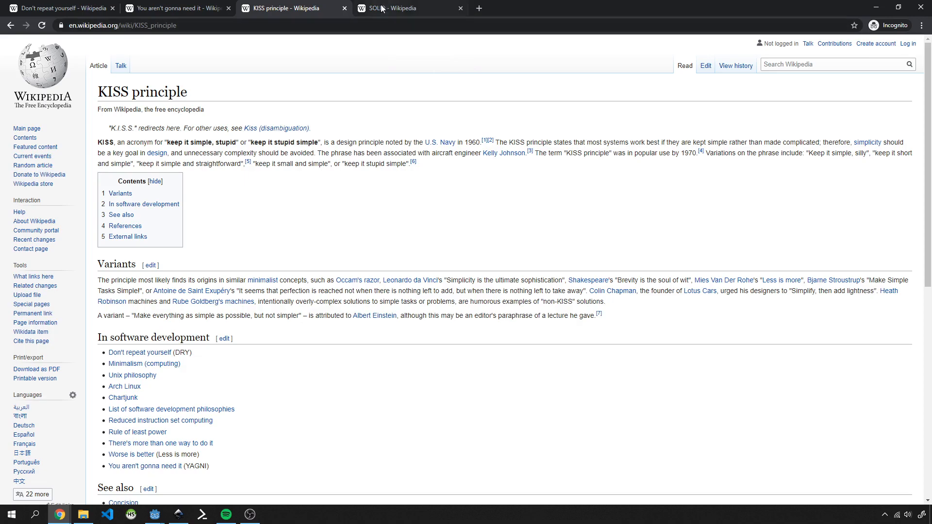
Switch to the SOLID Wikipedia article and read its five design principles
{"action": "left_click", "coordinate": [409, 8]}
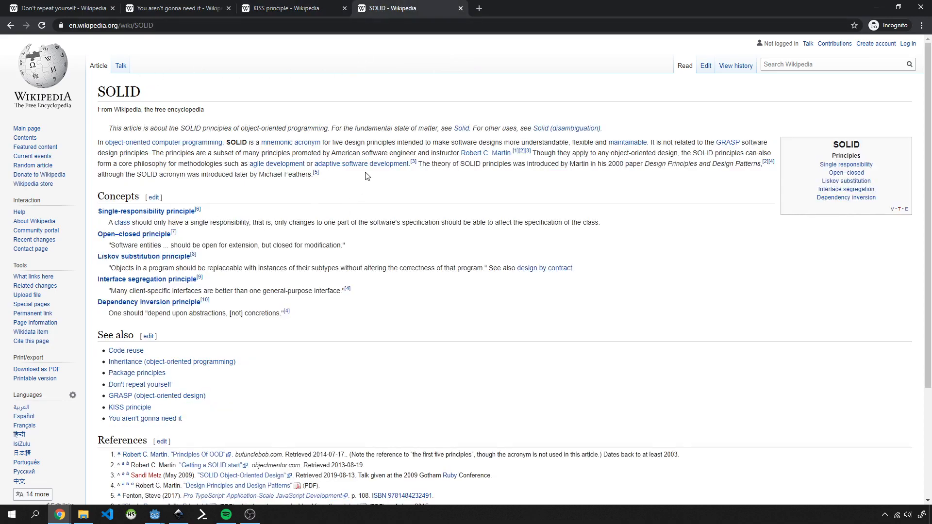
{"action": "mouse_move", "coordinate": [305, 211]}
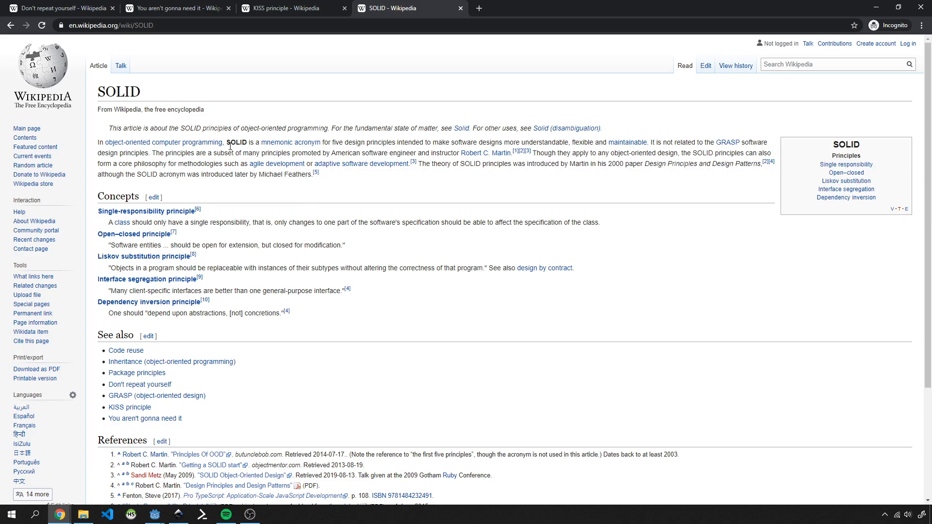
{"action": "mouse_move", "coordinate": [319, 312]}
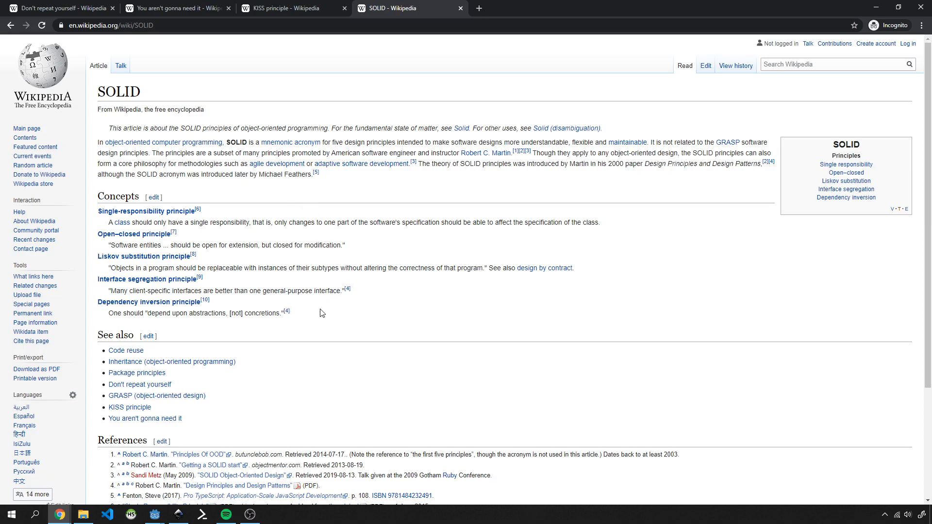
{"action": "mouse_move", "coordinate": [106, 283]}
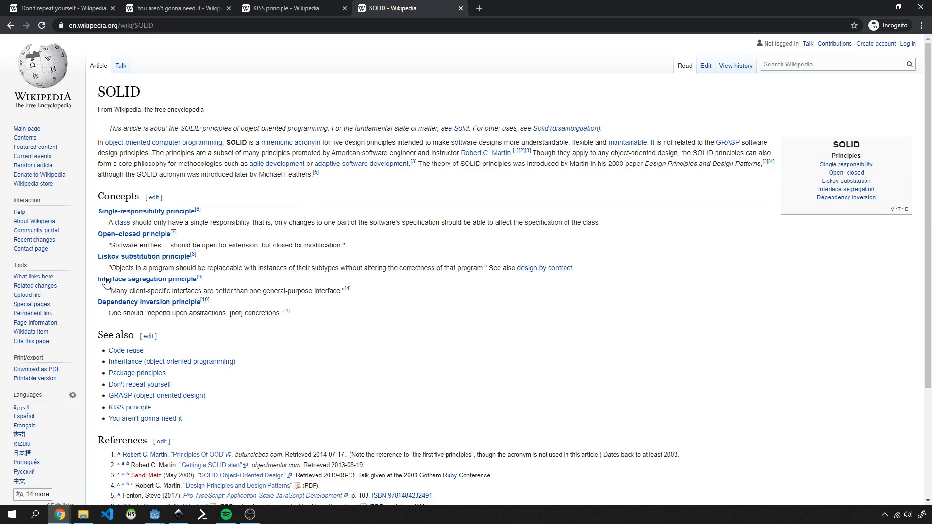
{"action": "mouse_move", "coordinate": [150, 286]}
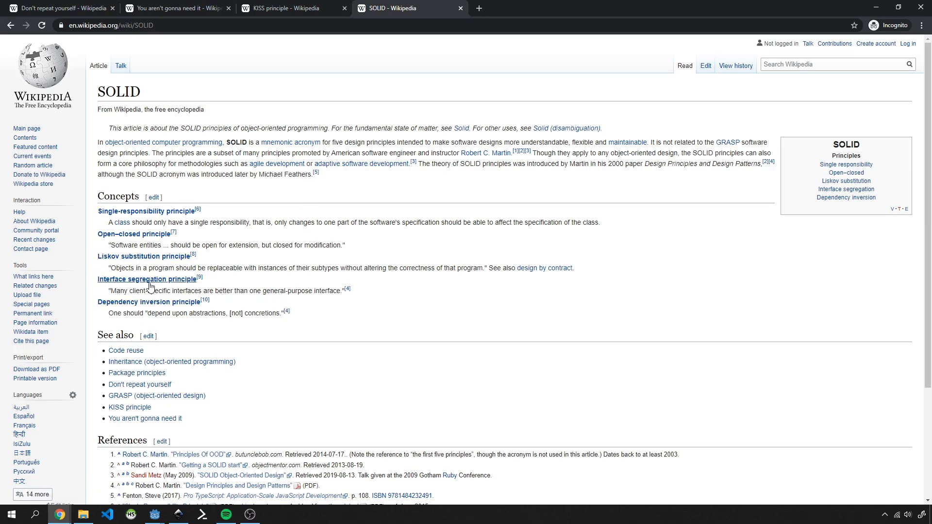
{"action": "mouse_move", "coordinate": [309, 308]}
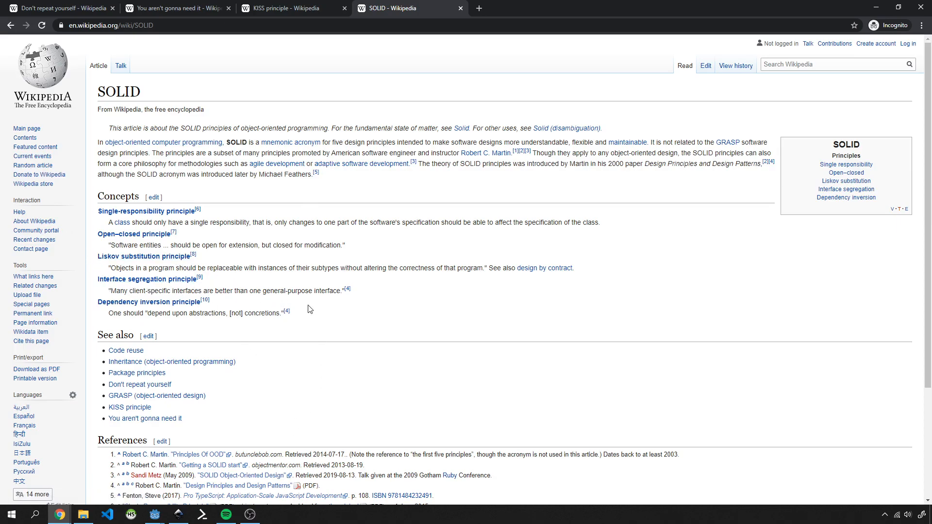
{"action": "mouse_move", "coordinate": [76, 201]}
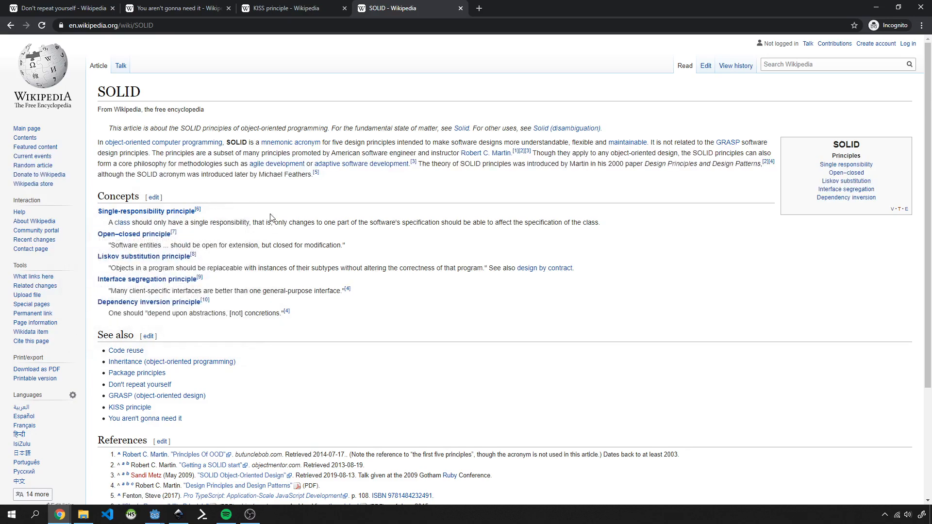
{"action": "mouse_move", "coordinate": [78, 220]}
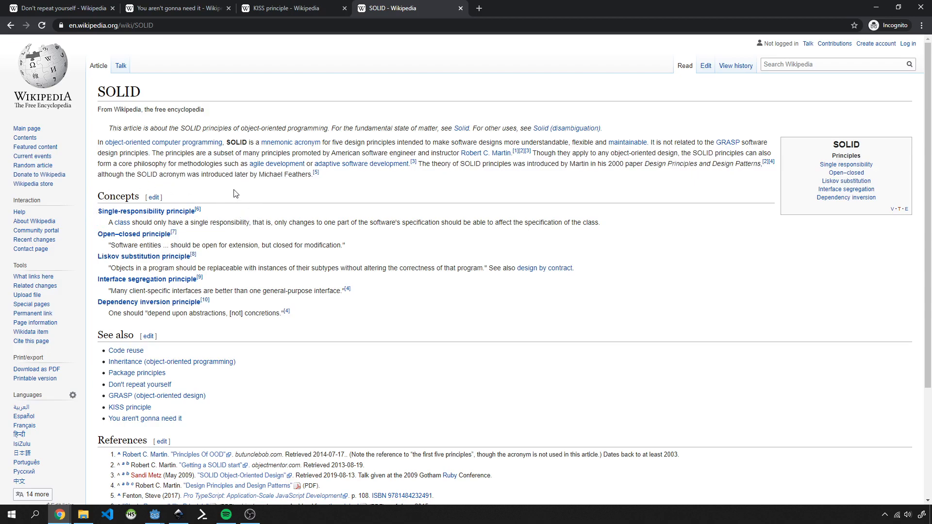
{"action": "mouse_move", "coordinate": [93, 234]}
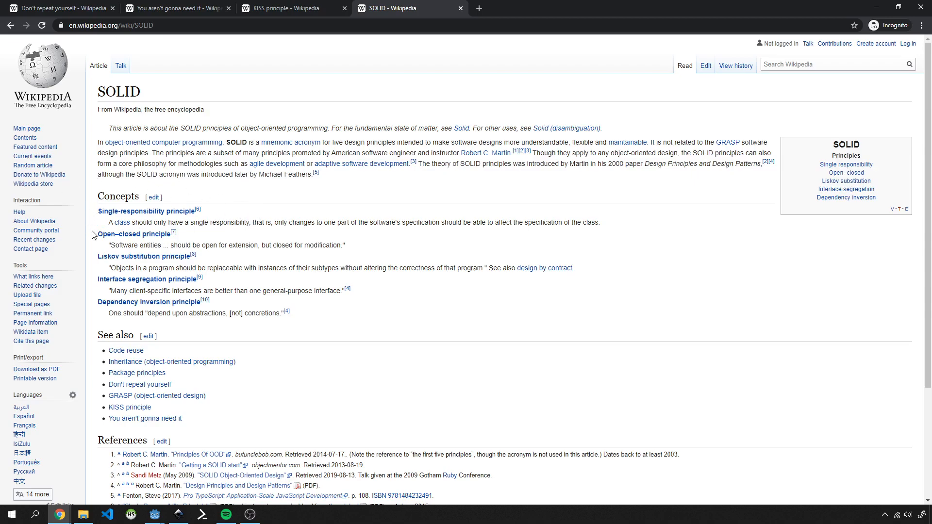
{"action": "mouse_move", "coordinate": [215, 224]}
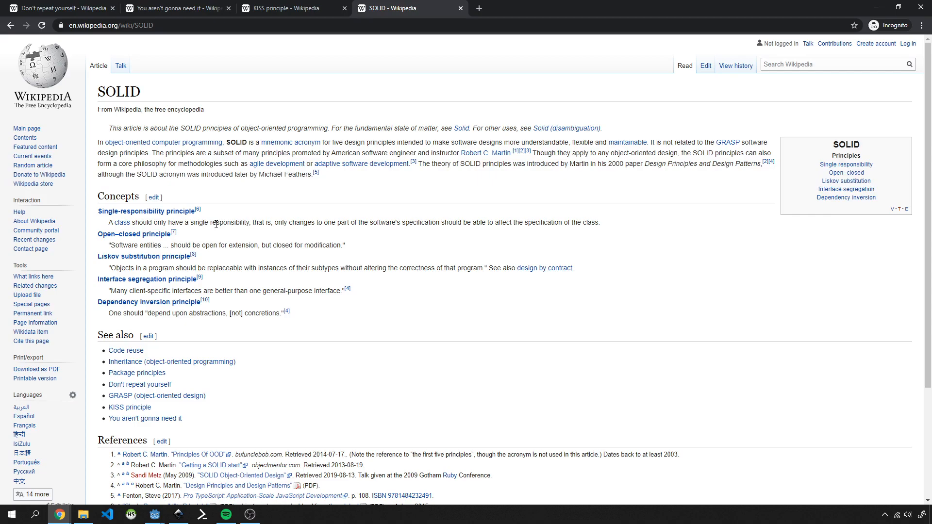
{"action": "mouse_move", "coordinate": [274, 220]}
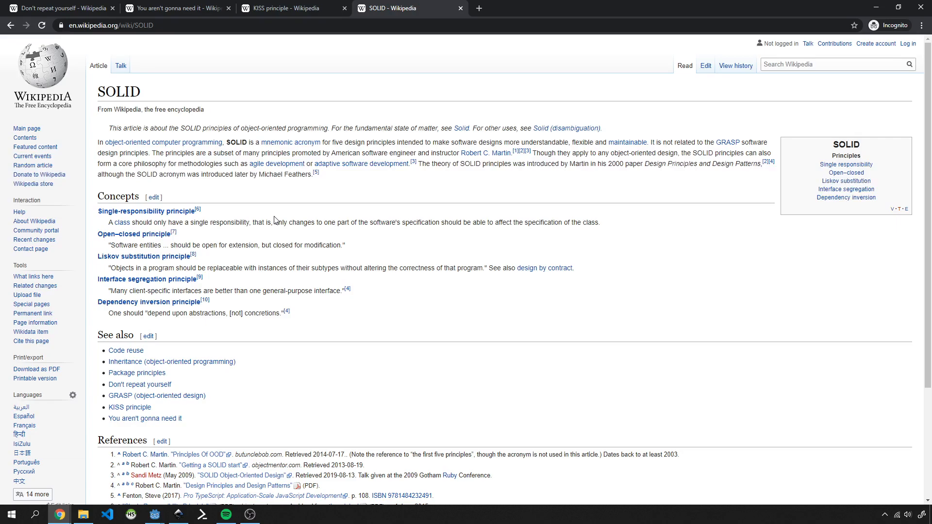
{"action": "mouse_move", "coordinate": [241, 314]}
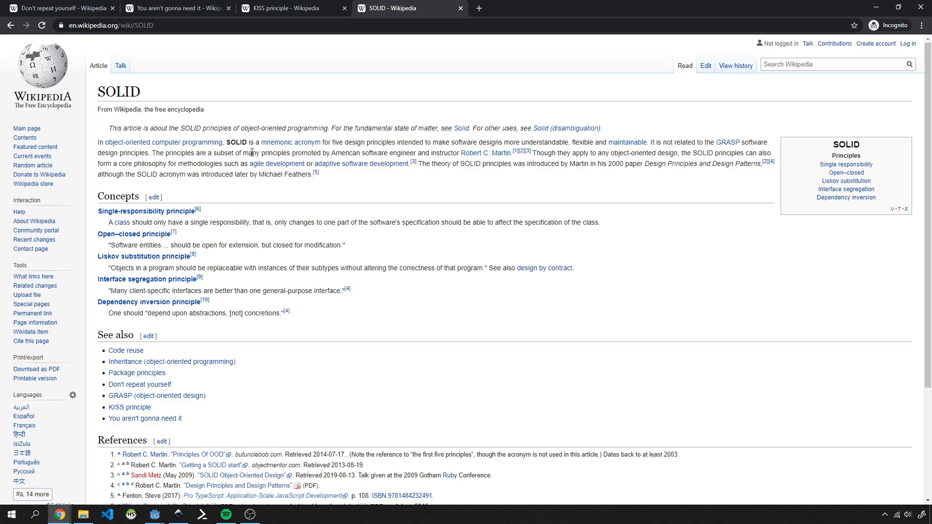
{"action": "mouse_move", "coordinate": [164, 142]}
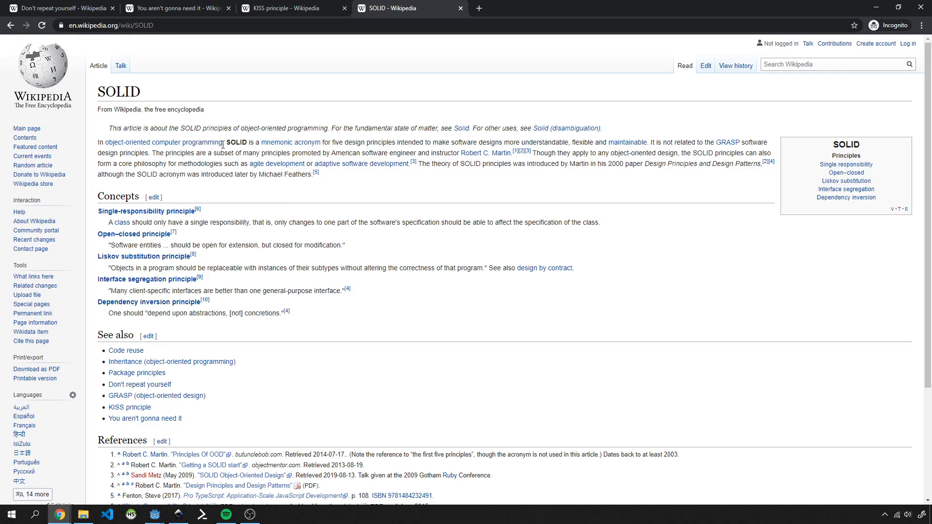
{"action": "mouse_move", "coordinate": [289, 201]}
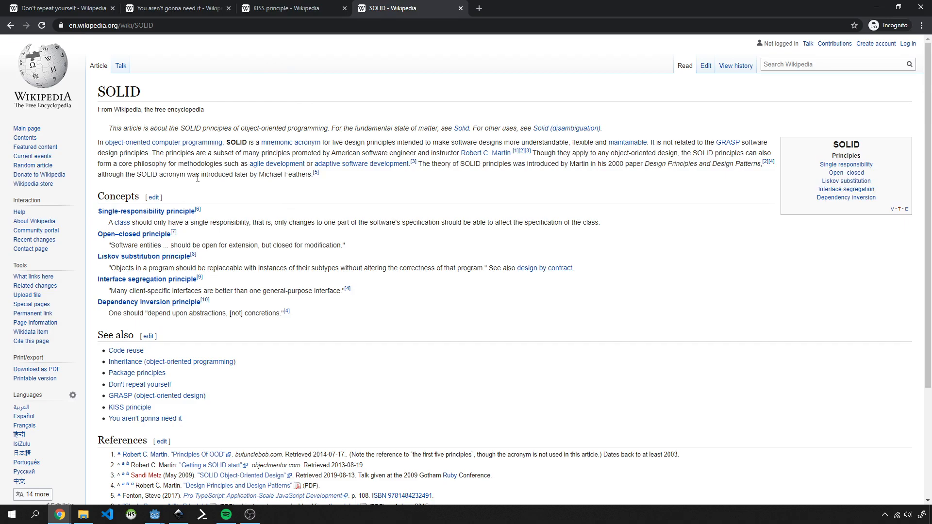
{"action": "mouse_move", "coordinate": [214, 283]}
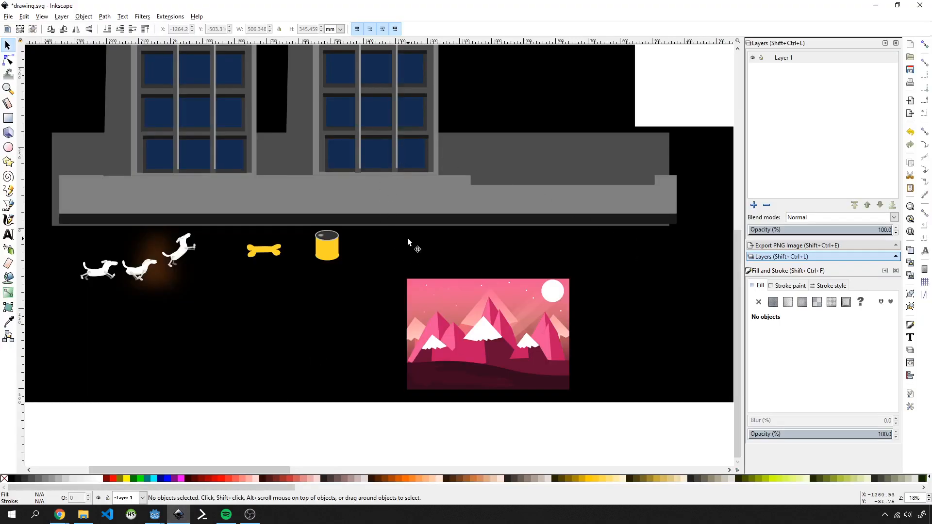
{"action": "scroll", "scroll_direction": "down", "scroll_amount": 3}
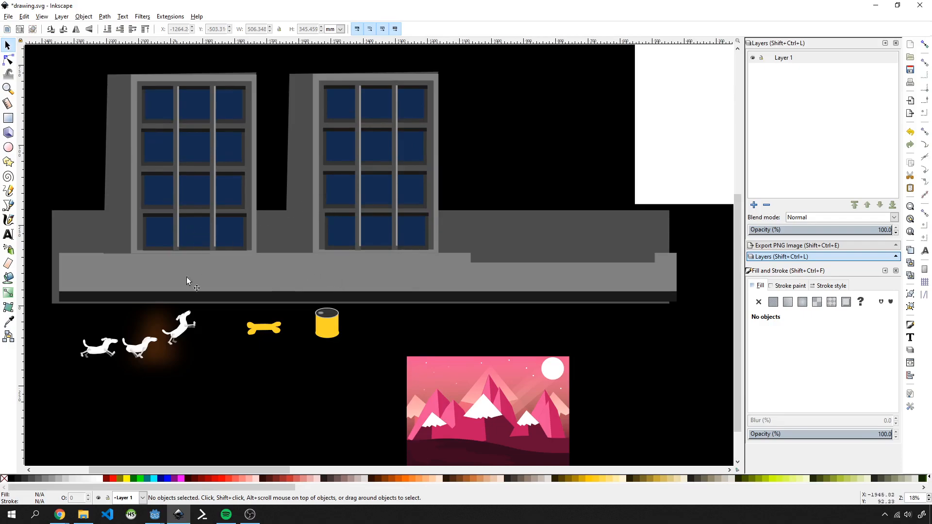
{"action": "mouse_move", "coordinate": [471, 114]}
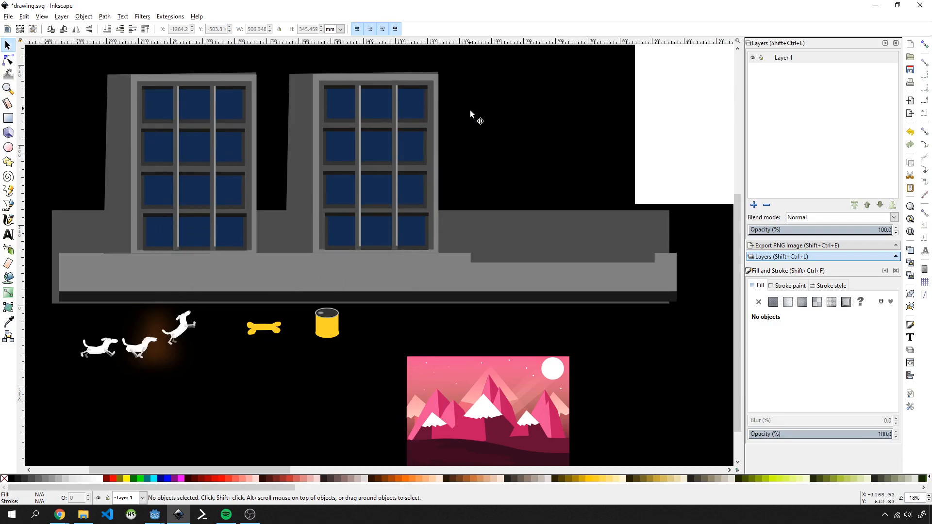
{"action": "mouse_move", "coordinate": [304, 347]}
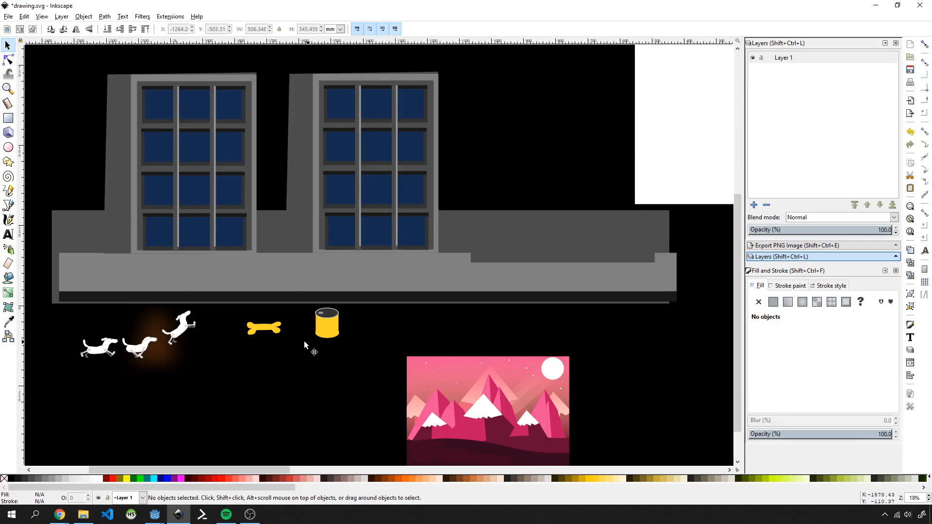
{"action": "mouse_move", "coordinate": [324, 237]}
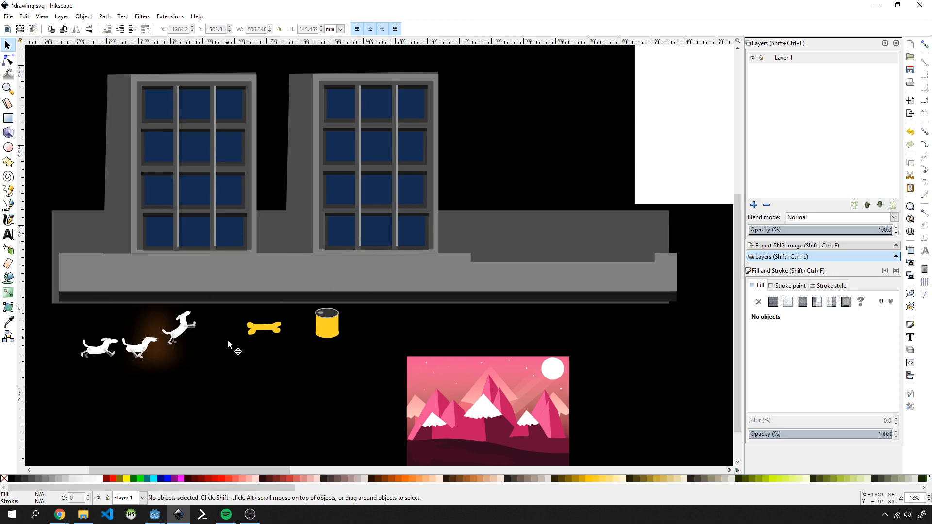
{"action": "mouse_move", "coordinate": [344, 318]}
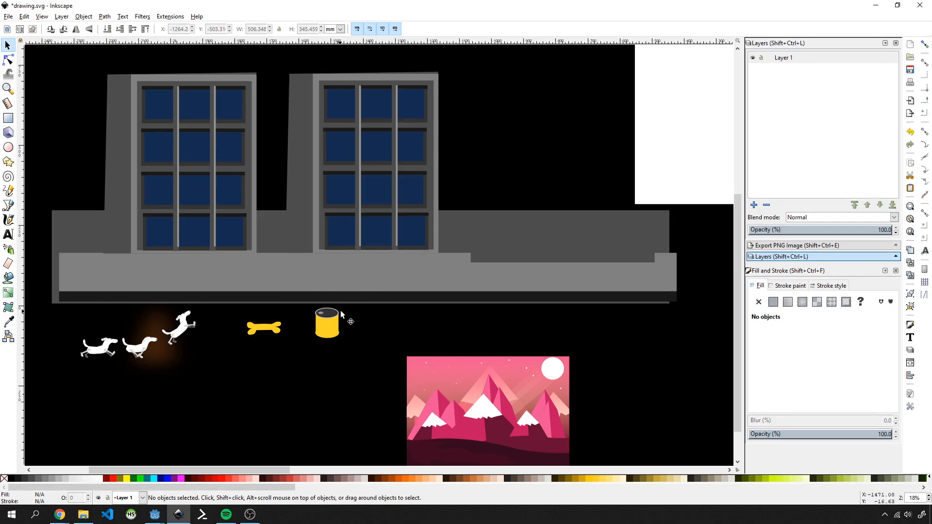
{"action": "scroll", "scroll_direction": "down", "scroll_amount": 3}
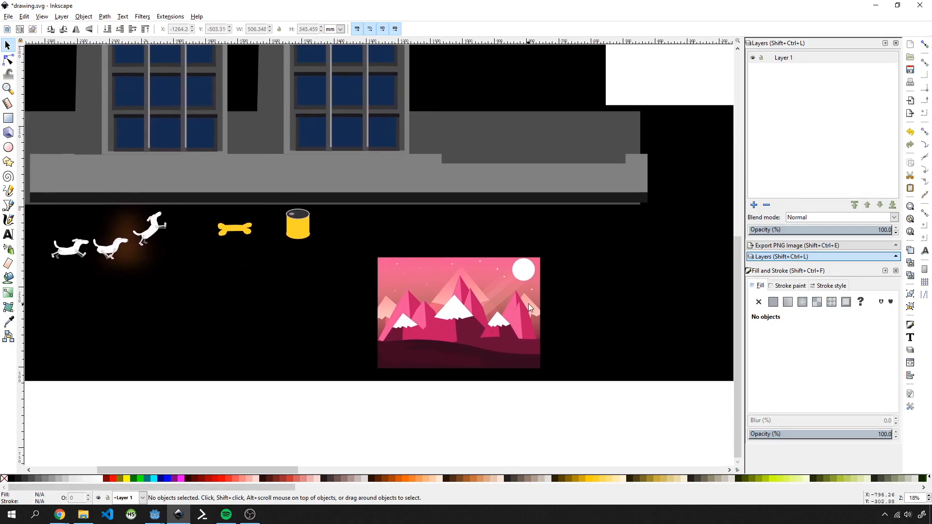
{"action": "mouse_move", "coordinate": [468, 325]}
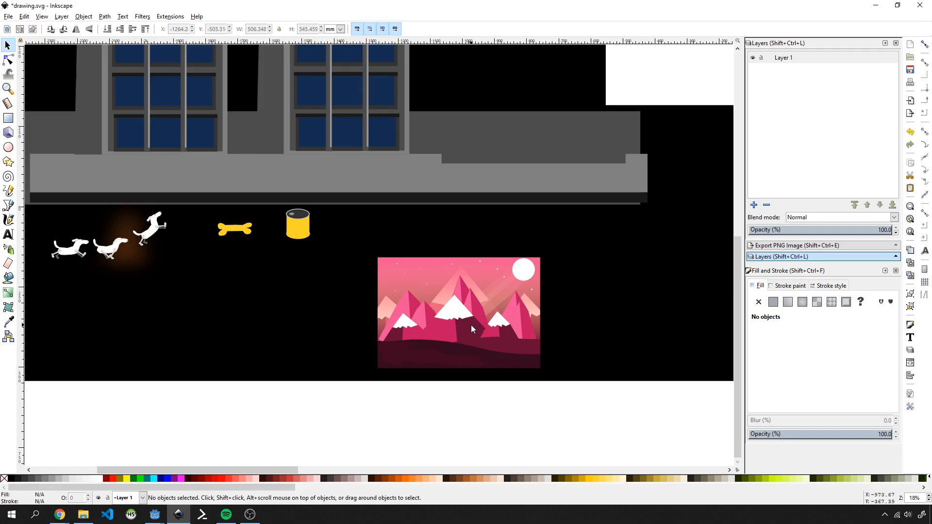
{"action": "mouse_move", "coordinate": [154, 195]}
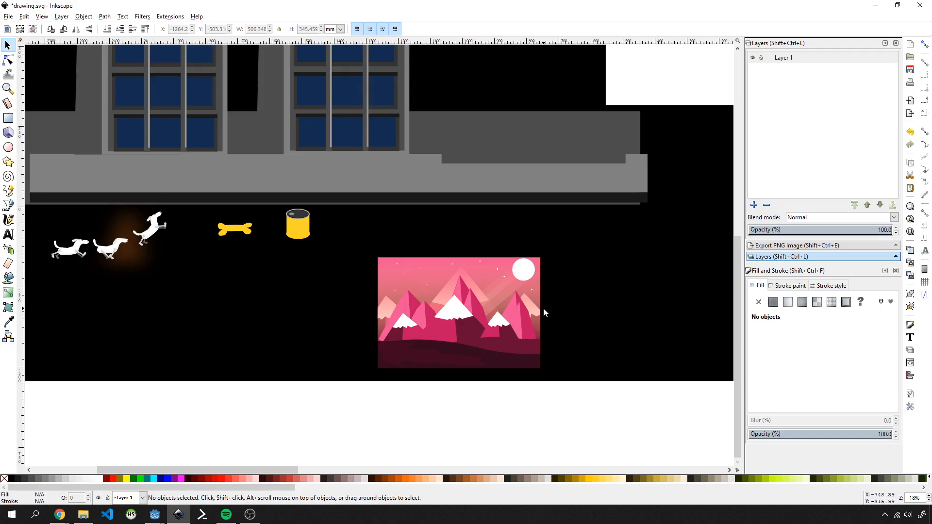
{"action": "mouse_move", "coordinate": [280, 197]}
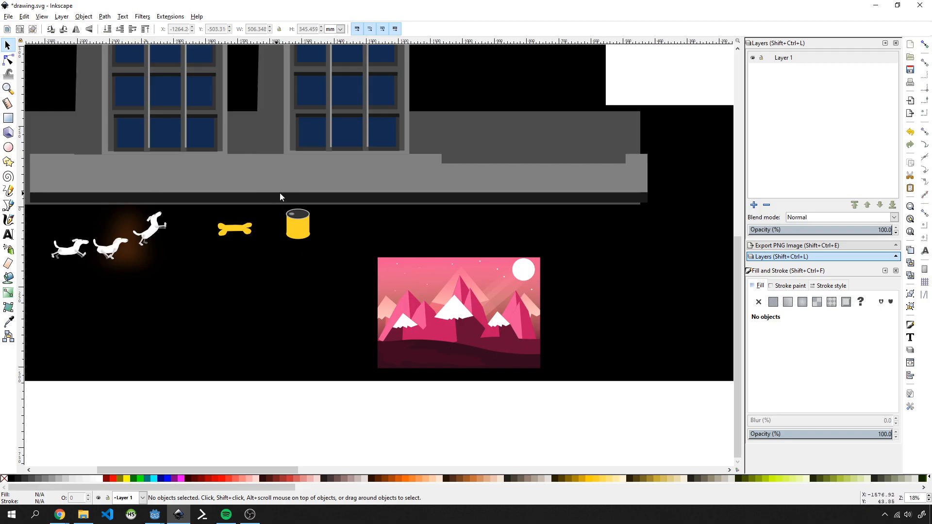
{"action": "mouse_move", "coordinate": [216, 244]}
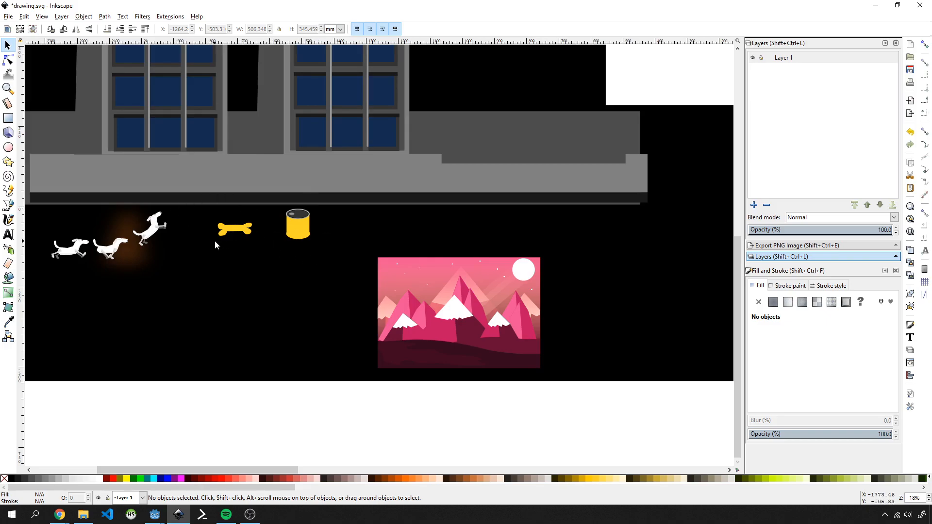
{"action": "mouse_move", "coordinate": [355, 238]}
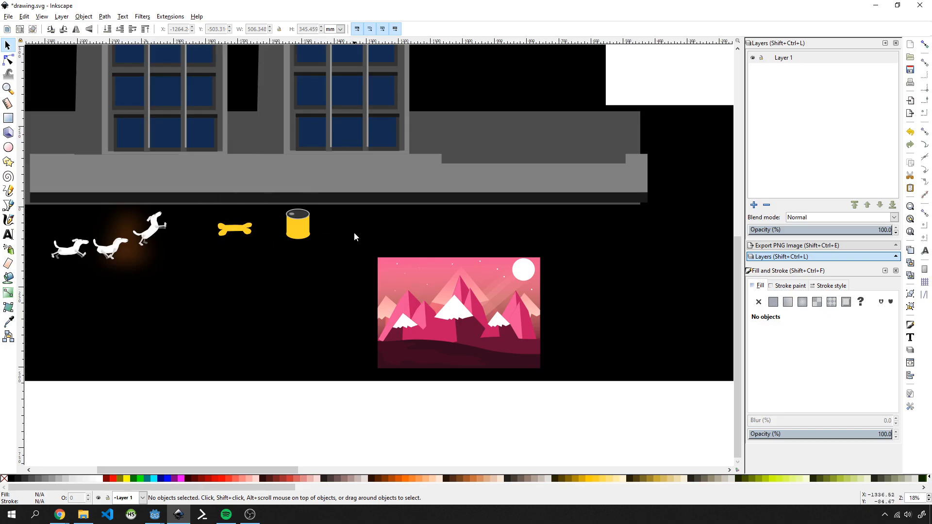
{"action": "mouse_move", "coordinate": [283, 182]}
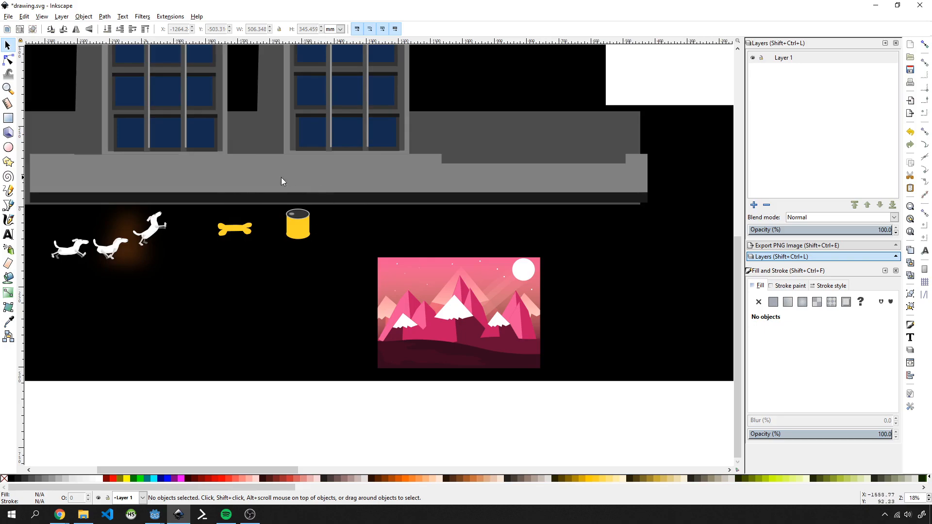
{"action": "mouse_move", "coordinate": [387, 238]}
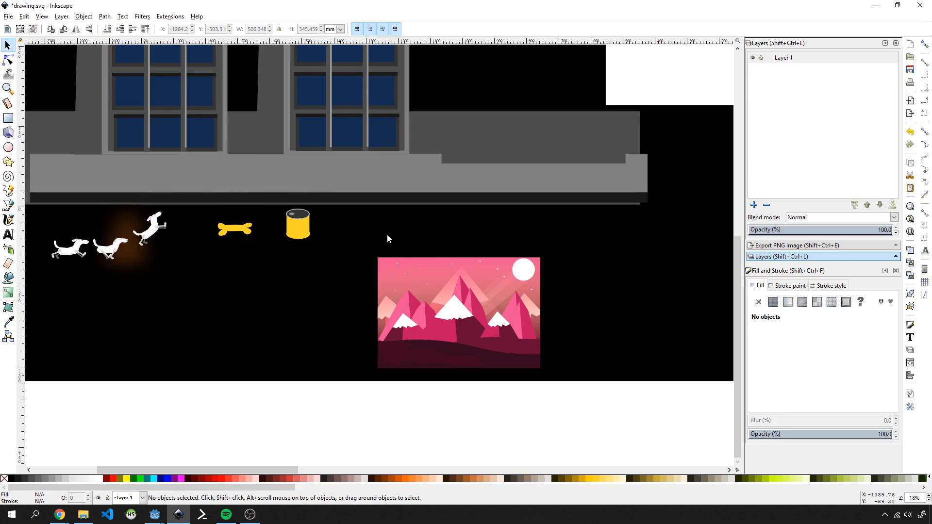
{"action": "mouse_move", "coordinate": [256, 208]}
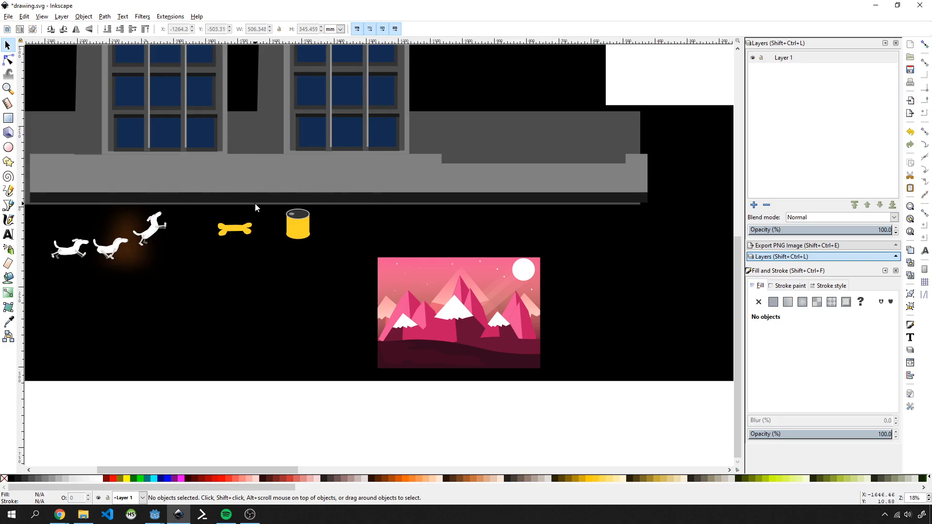
{"action": "mouse_move", "coordinate": [342, 227]}
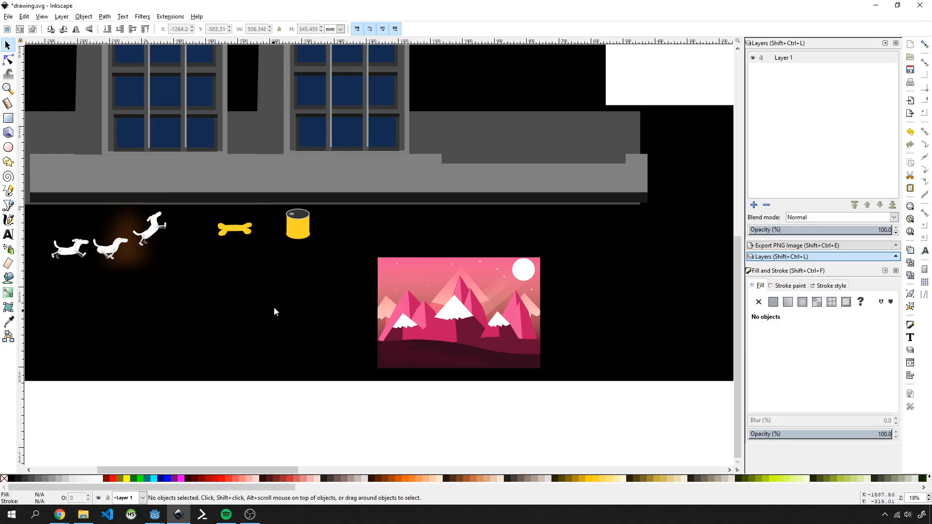
{"action": "mouse_move", "coordinate": [357, 256]}
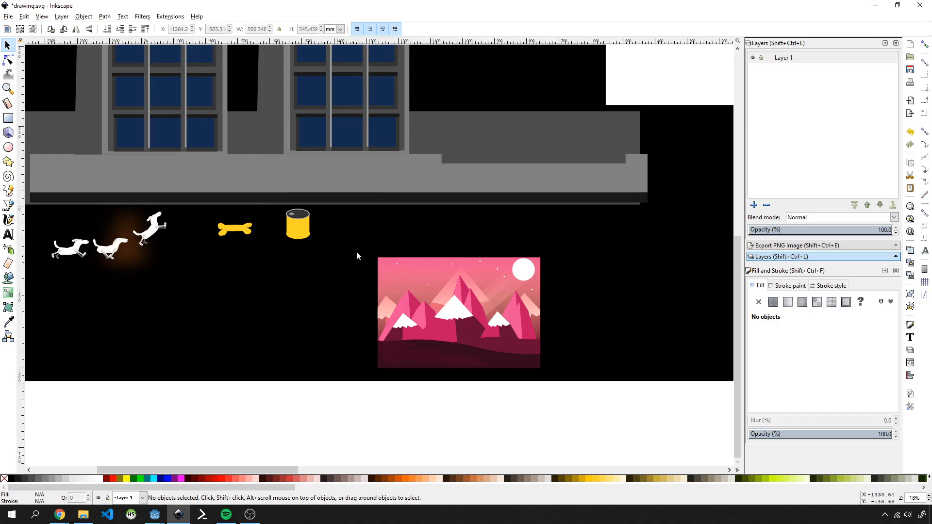
{"action": "mouse_move", "coordinate": [199, 237]}
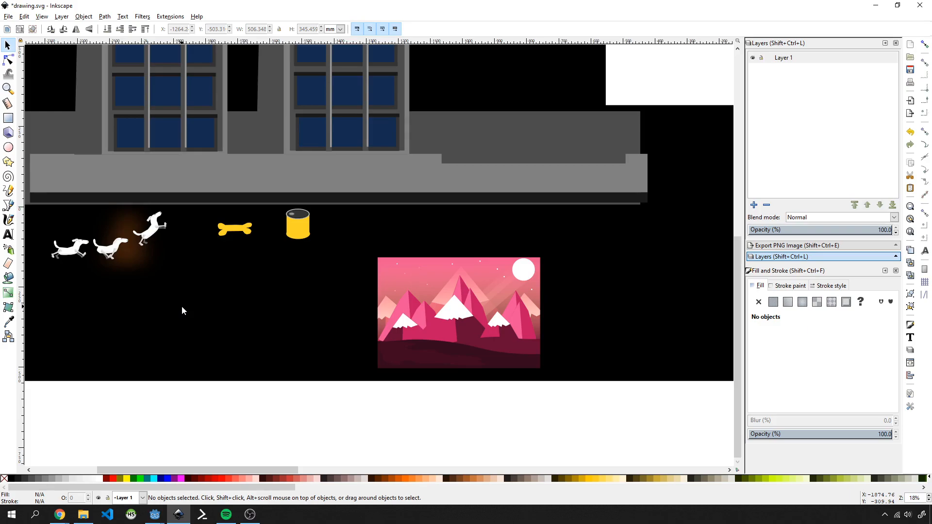
{"action": "mouse_move", "coordinate": [763, 109]}
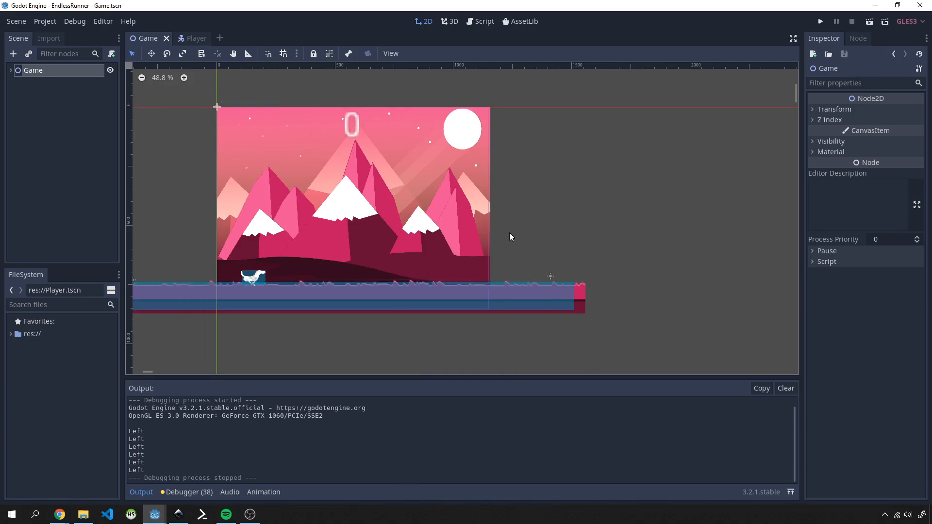
{"action": "mouse_move", "coordinate": [577, 169]}
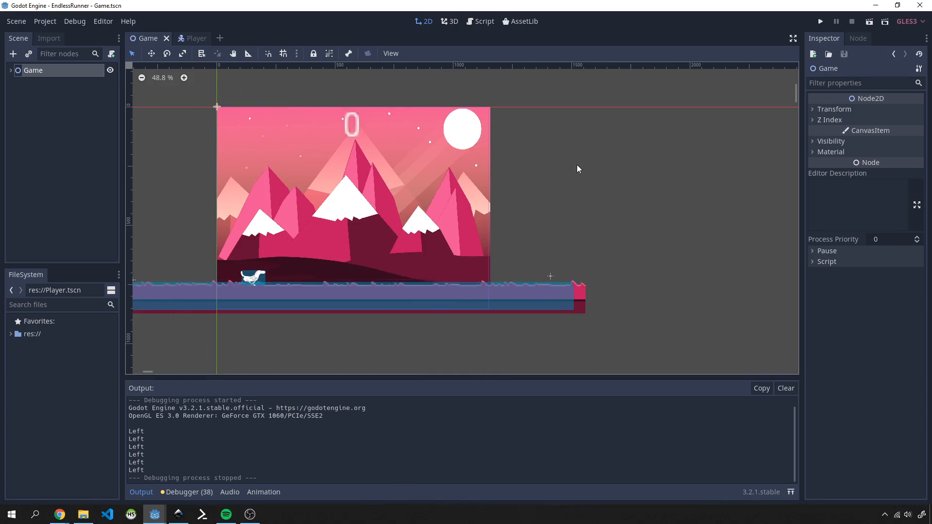
{"action": "mouse_move", "coordinate": [441, 209]}
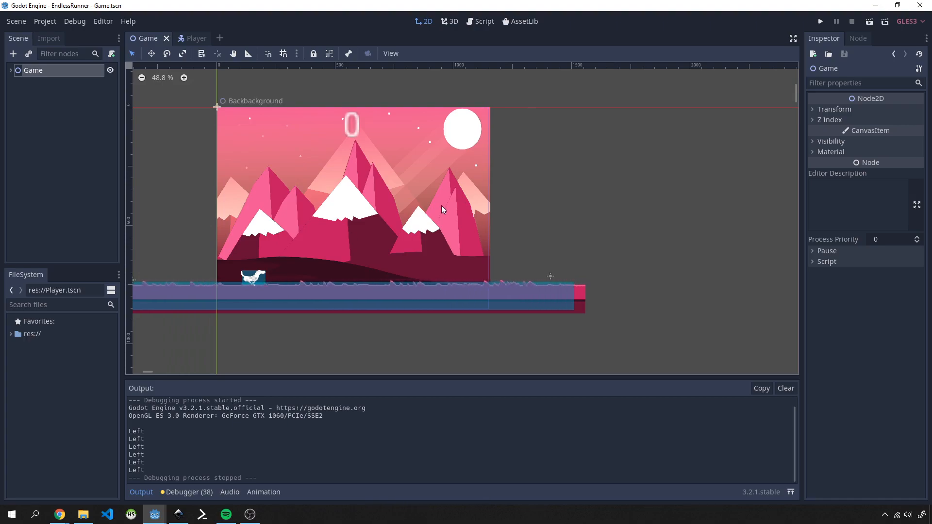